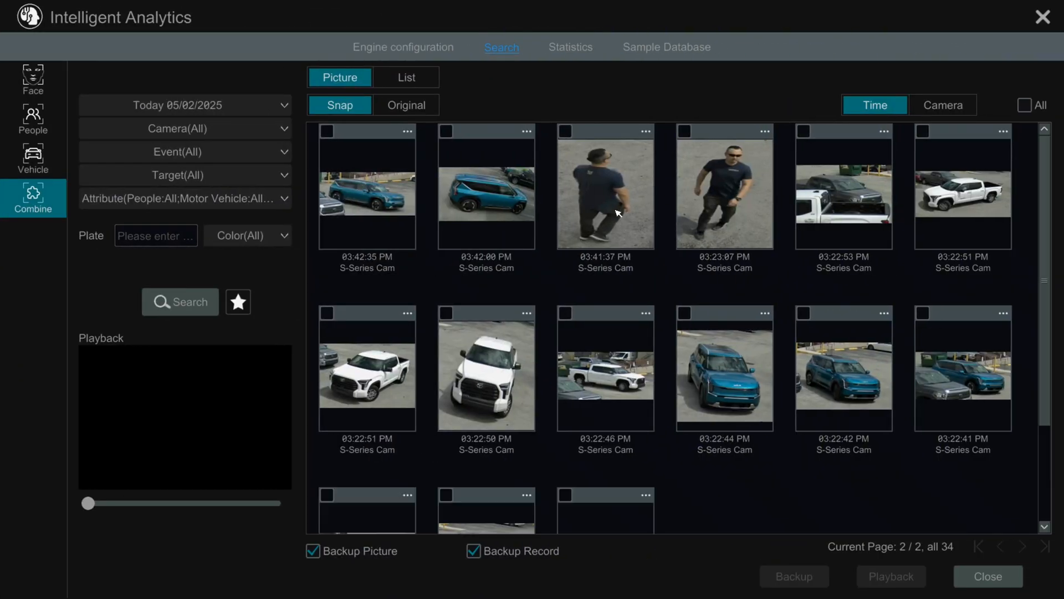
- Return from live view to the Intelligent Analytics search page through the Start menu
click(605, 188)
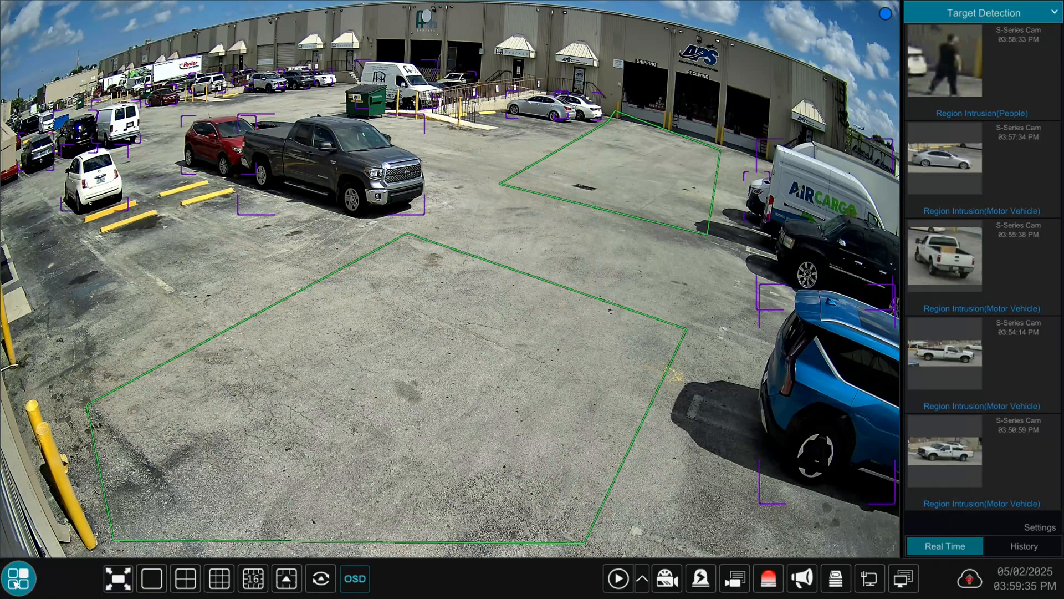
click(20, 578)
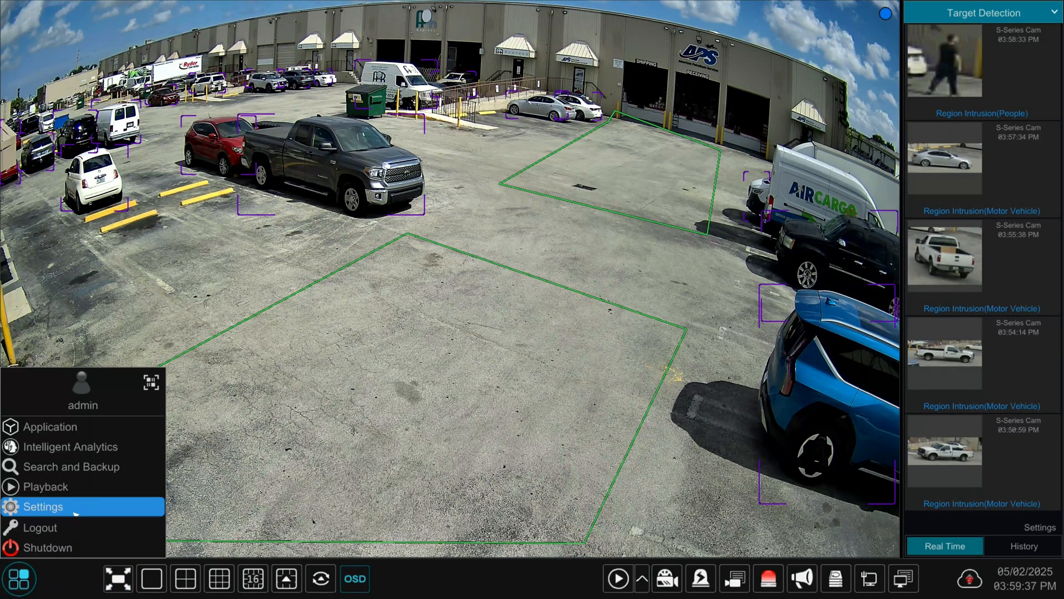
mouse_move(70, 445)
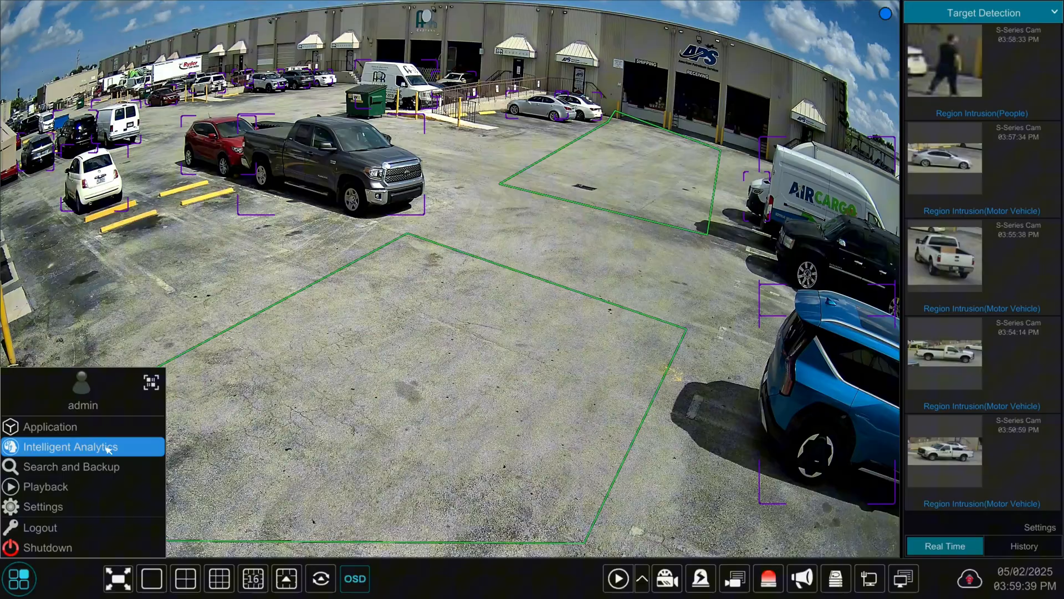
click(67, 447)
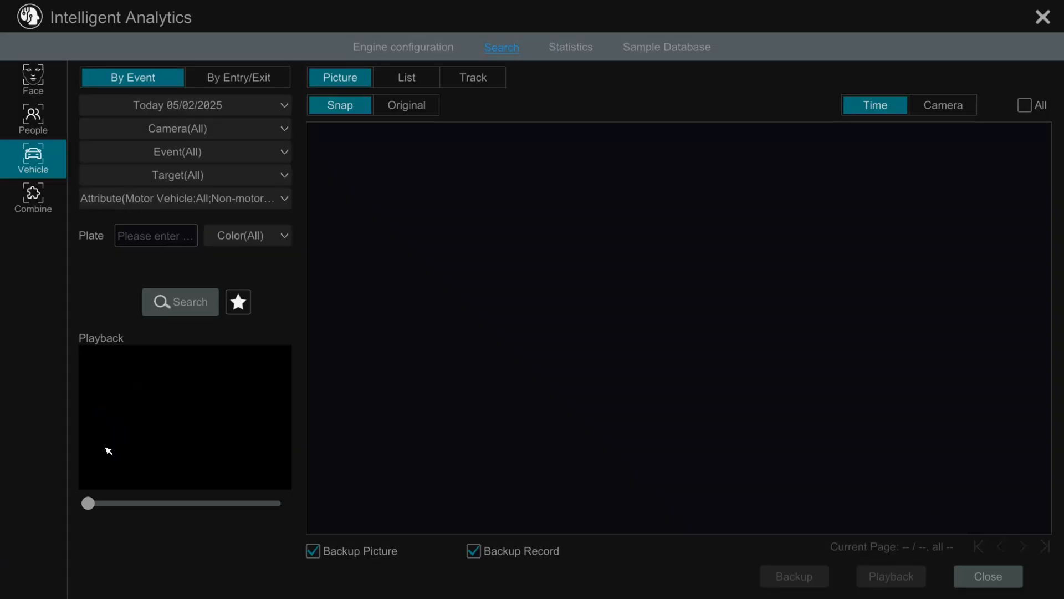
- Switch to people search and limit the camera filter to S-Series Cam
click(33, 118)
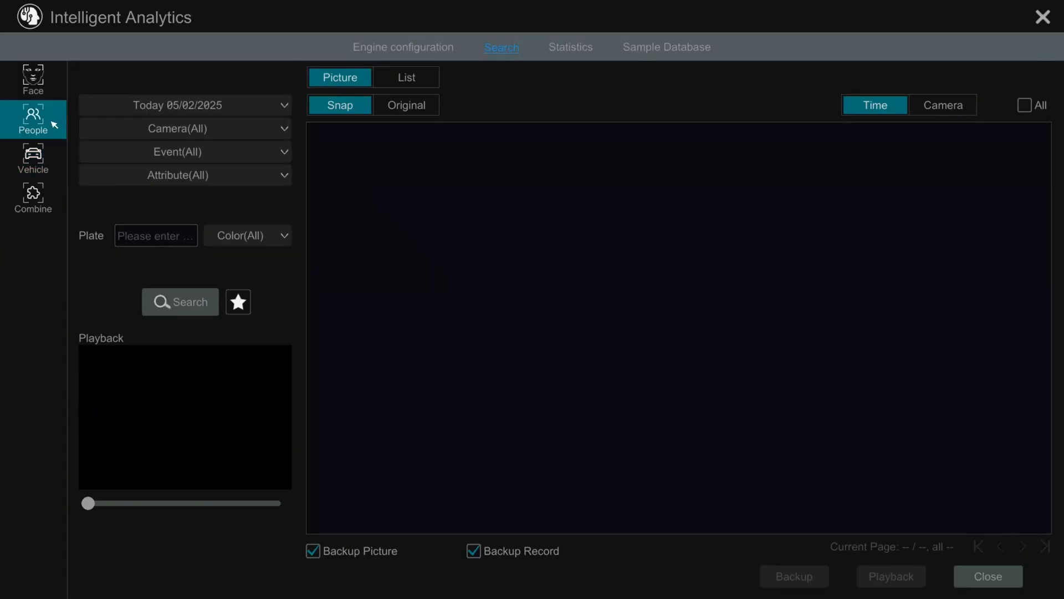
click(184, 105)
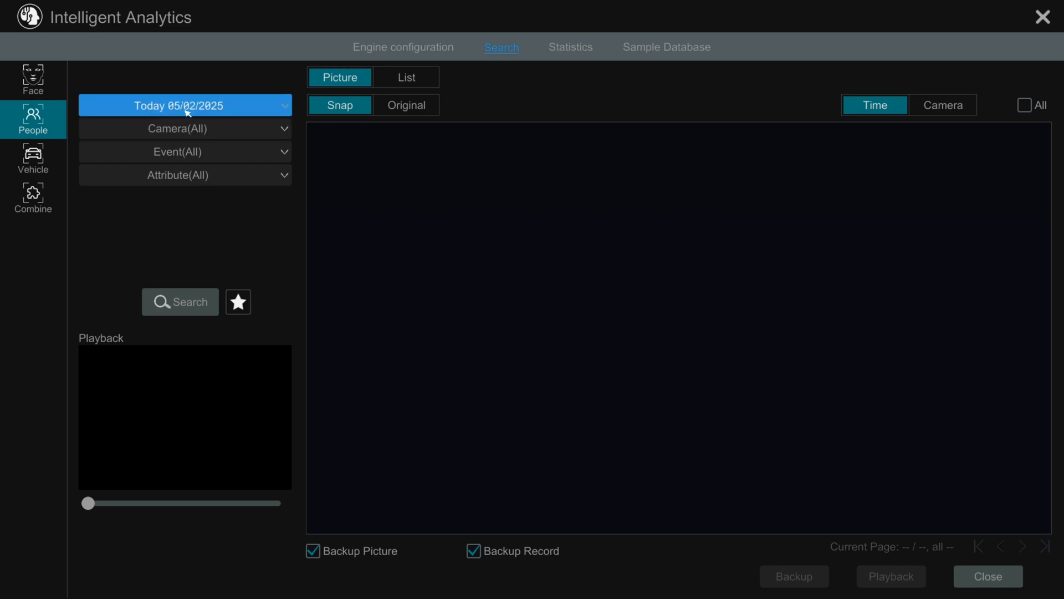
click(184, 106)
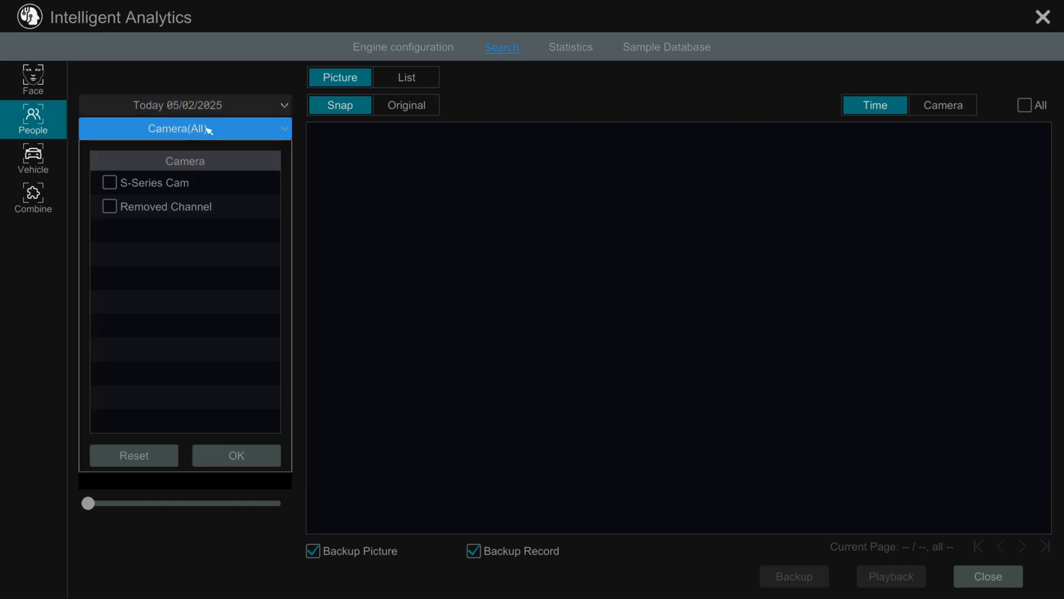
click(109, 182)
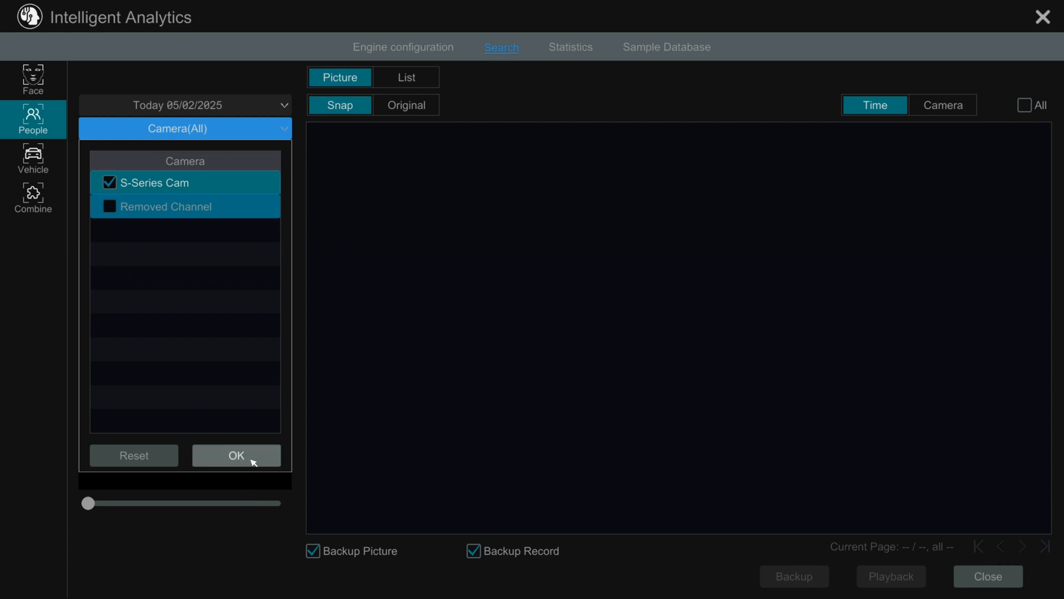
click(236, 454)
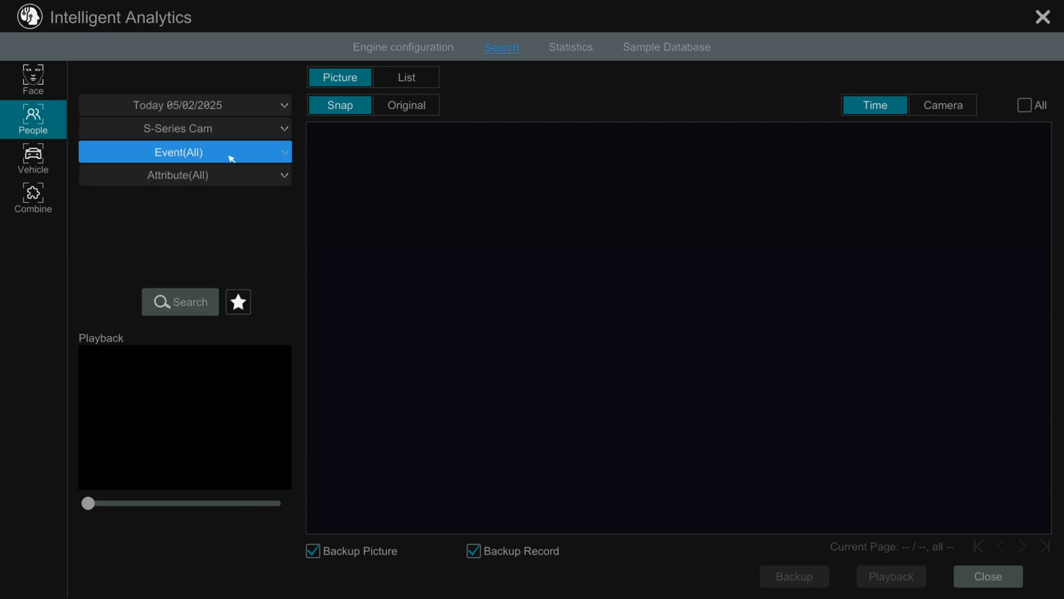
- Filter the event types to Region Intrusion and Line Crossing
click(178, 151)
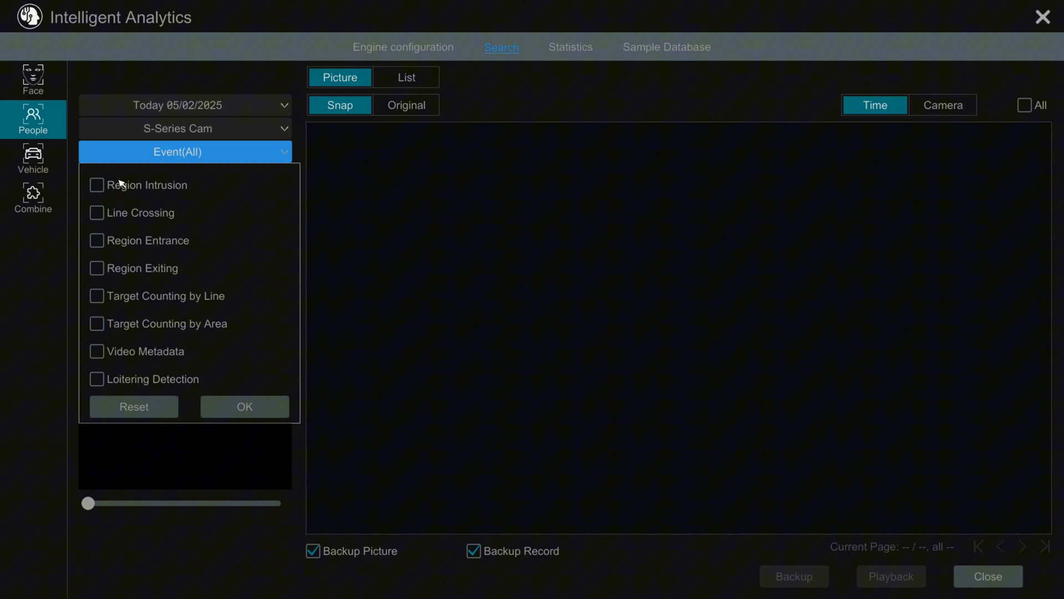
click(97, 185)
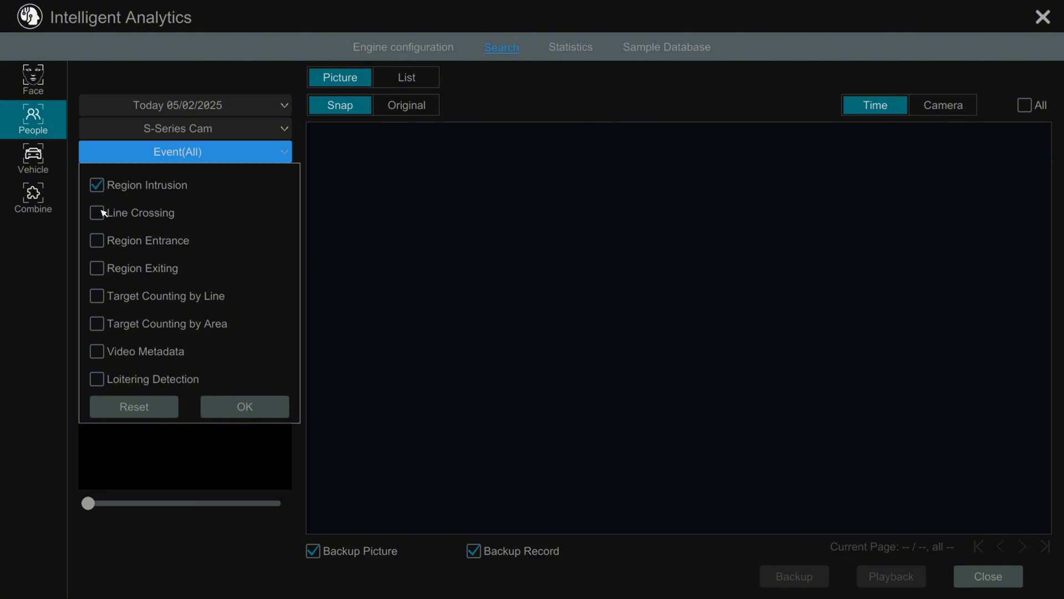
click(97, 212)
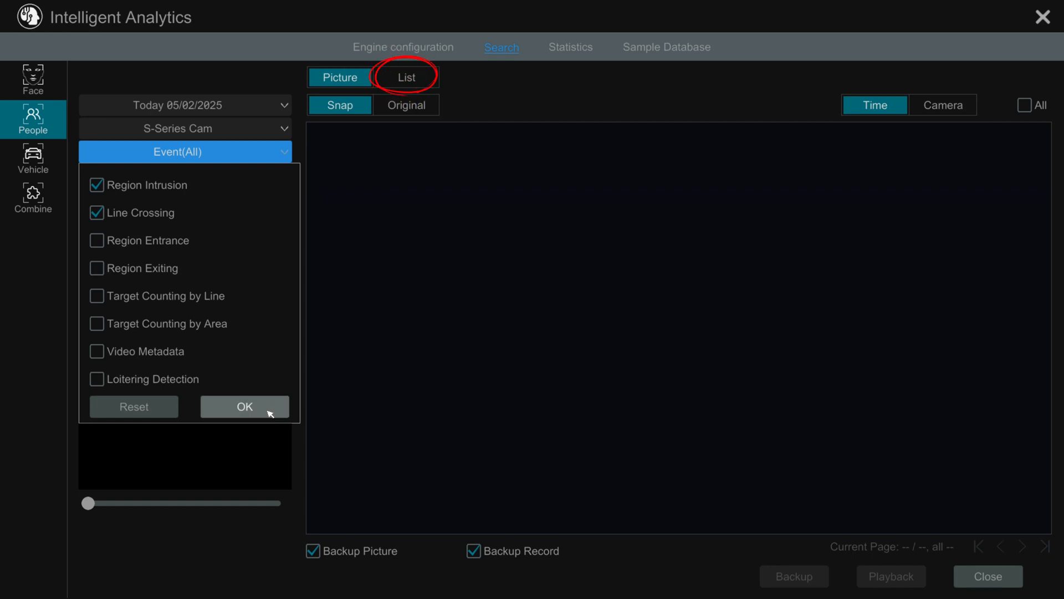
click(244, 406)
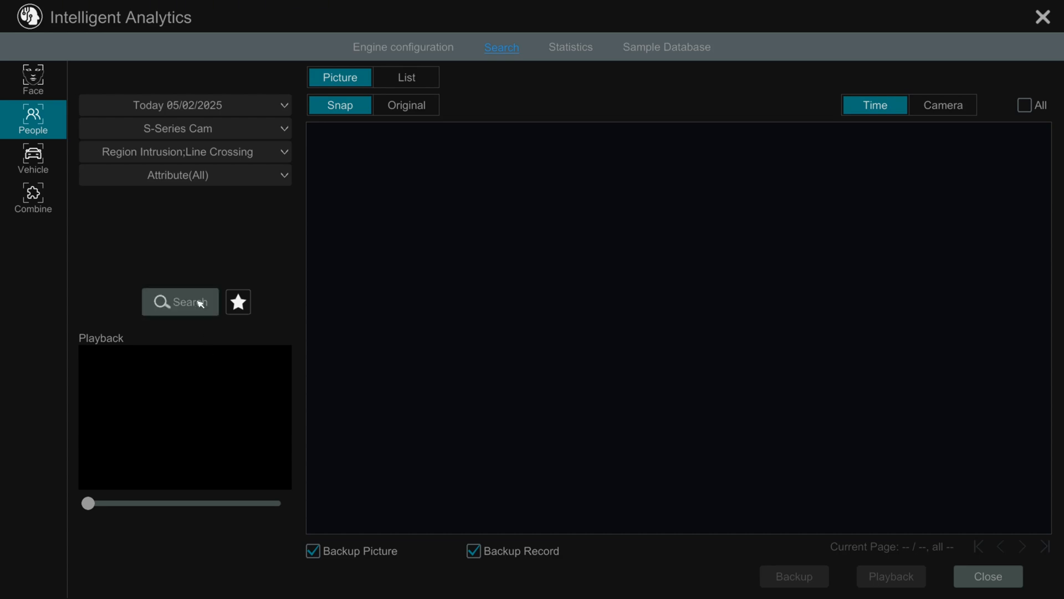
- Run the people search and view the 03:43:03 PM snapshot's Snap Detail playback
click(180, 302)
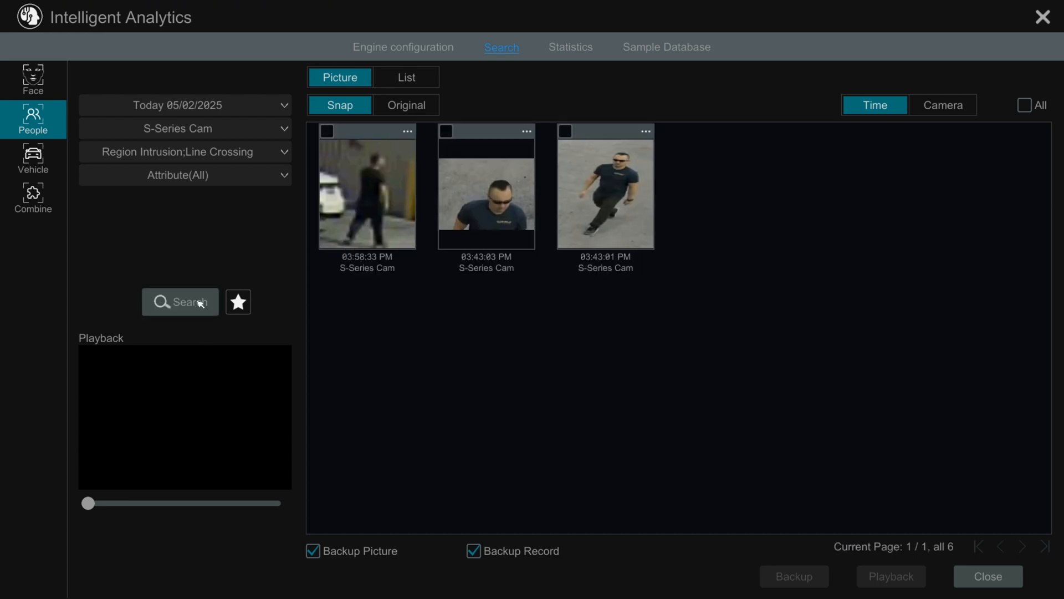
click(180, 301)
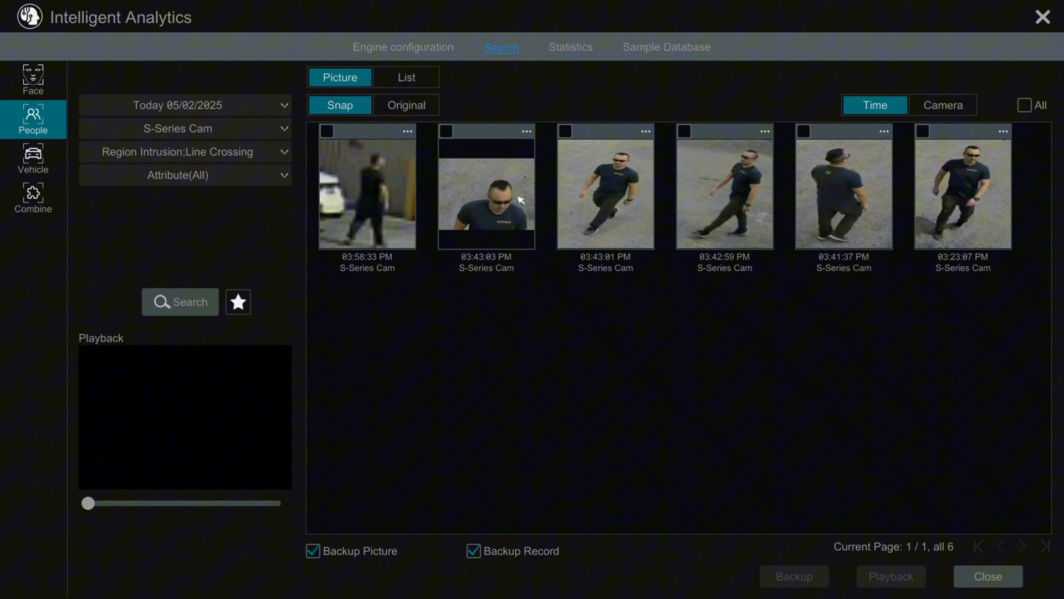
click(486, 197)
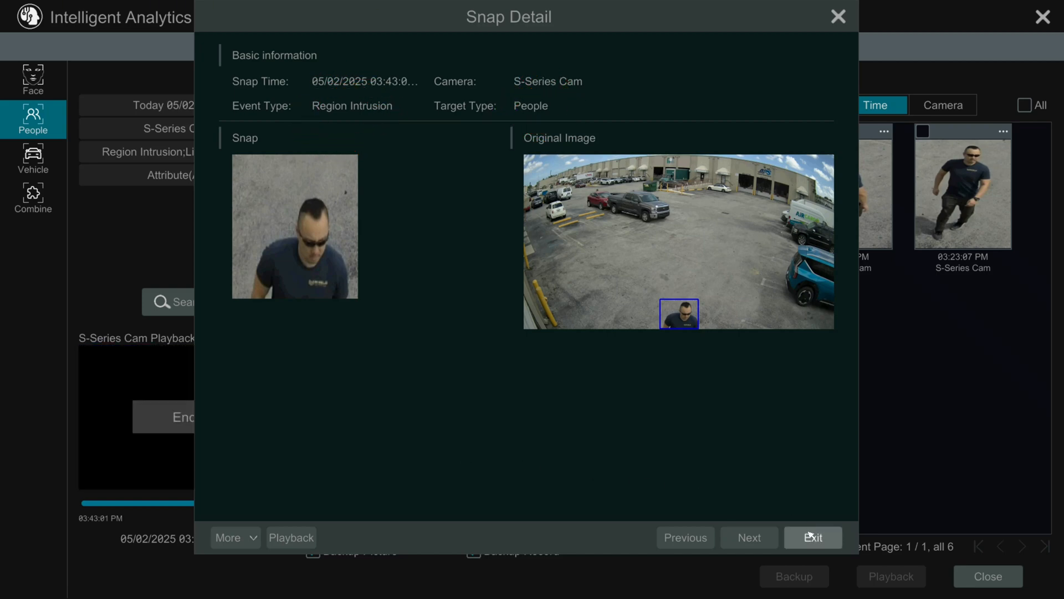
click(811, 537)
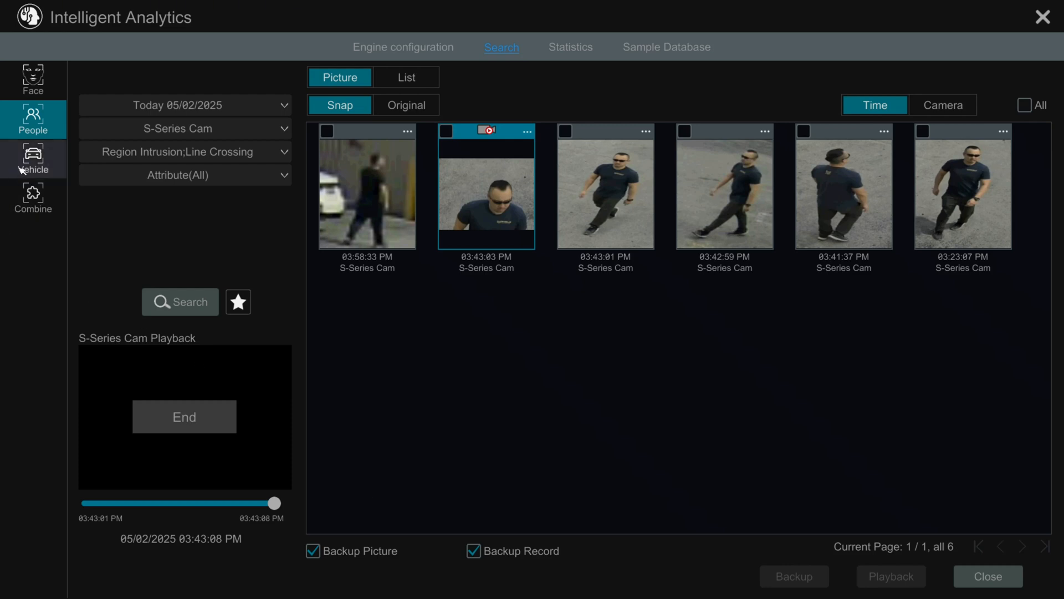
- Search vehicles for Region Intrusion and Line Crossing events, finding 26 results
click(33, 158)
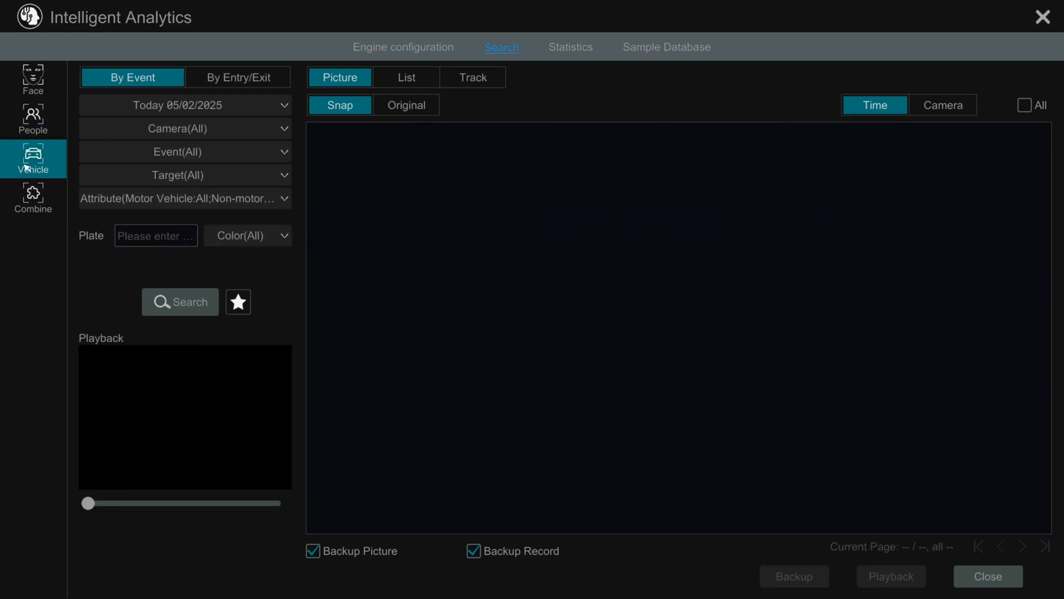
click(184, 105)
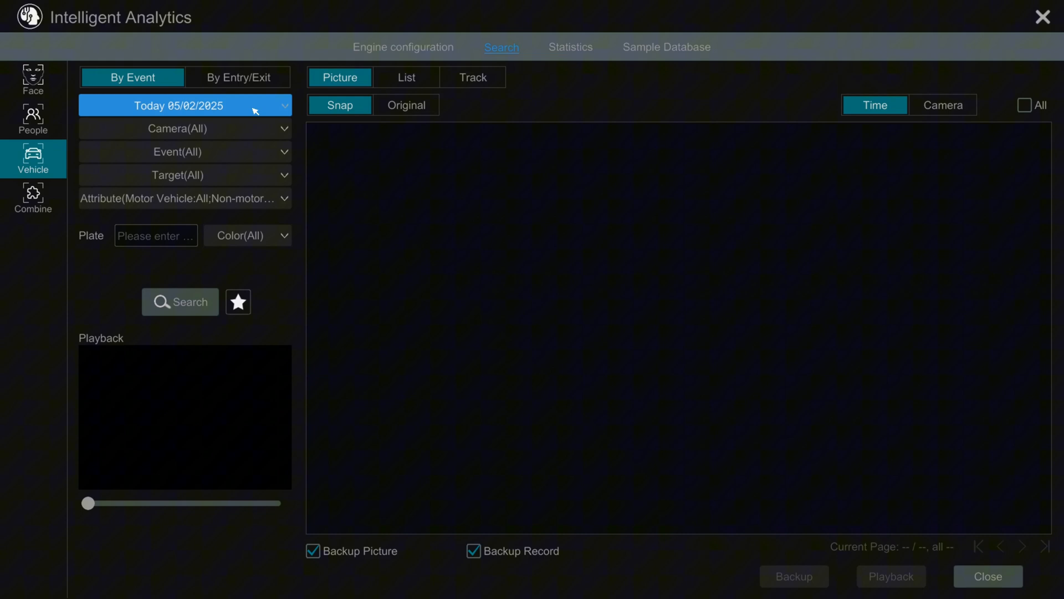
click(180, 105)
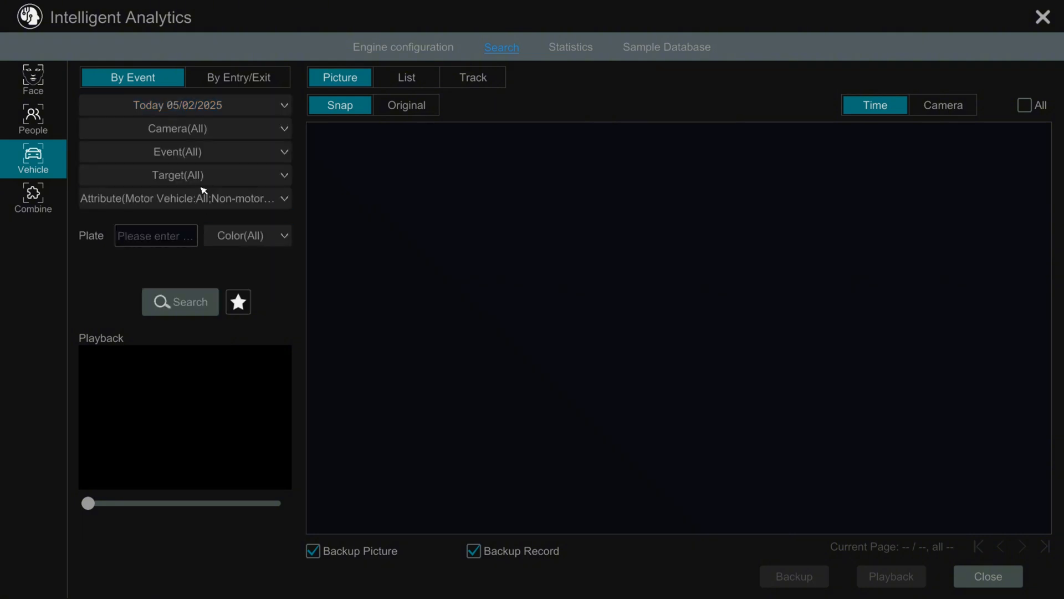
click(183, 128)
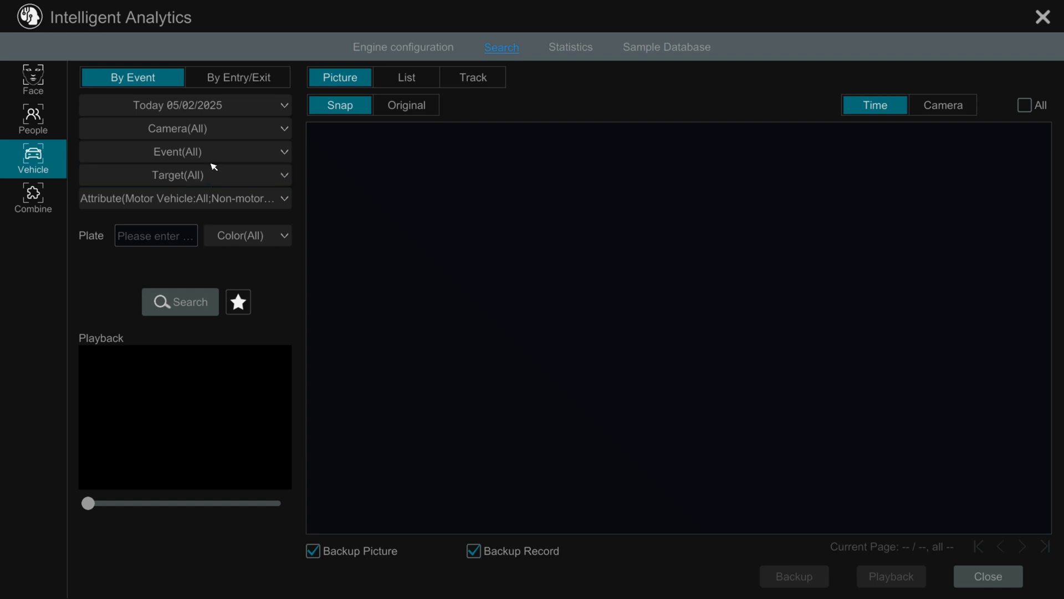
click(177, 152)
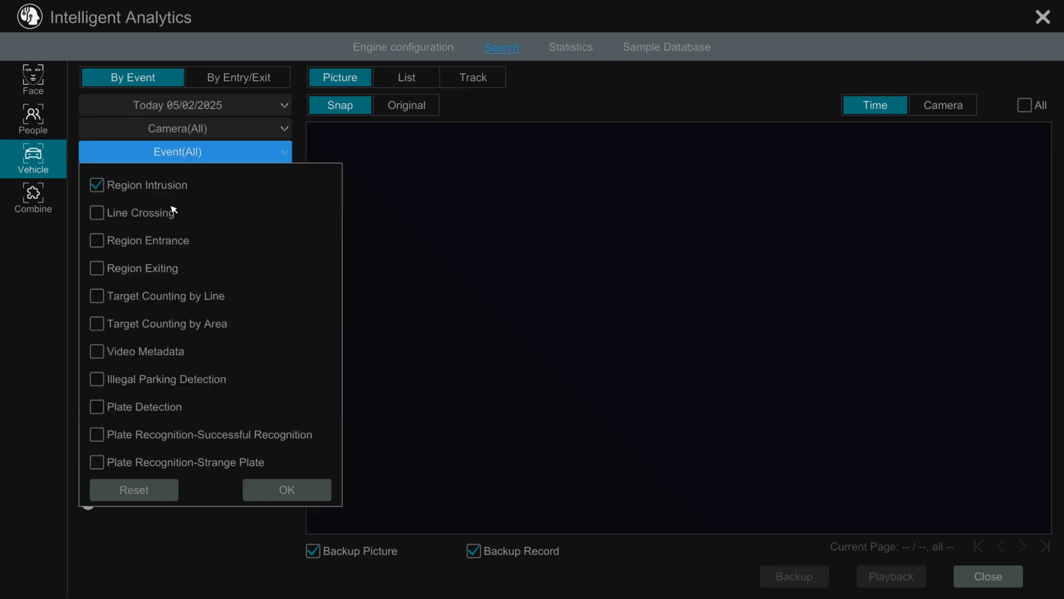
click(96, 213)
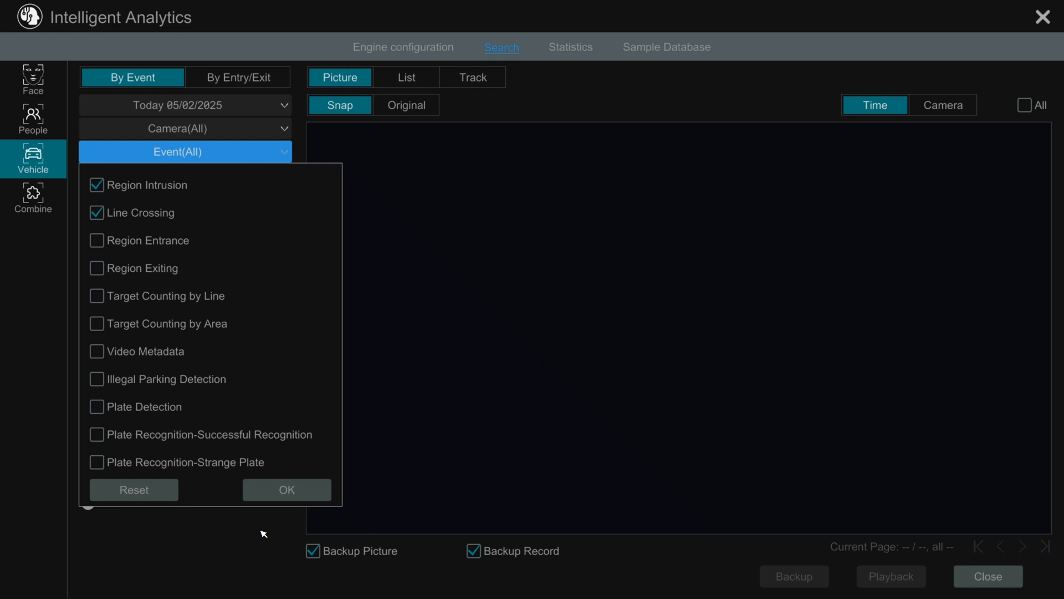
click(286, 490)
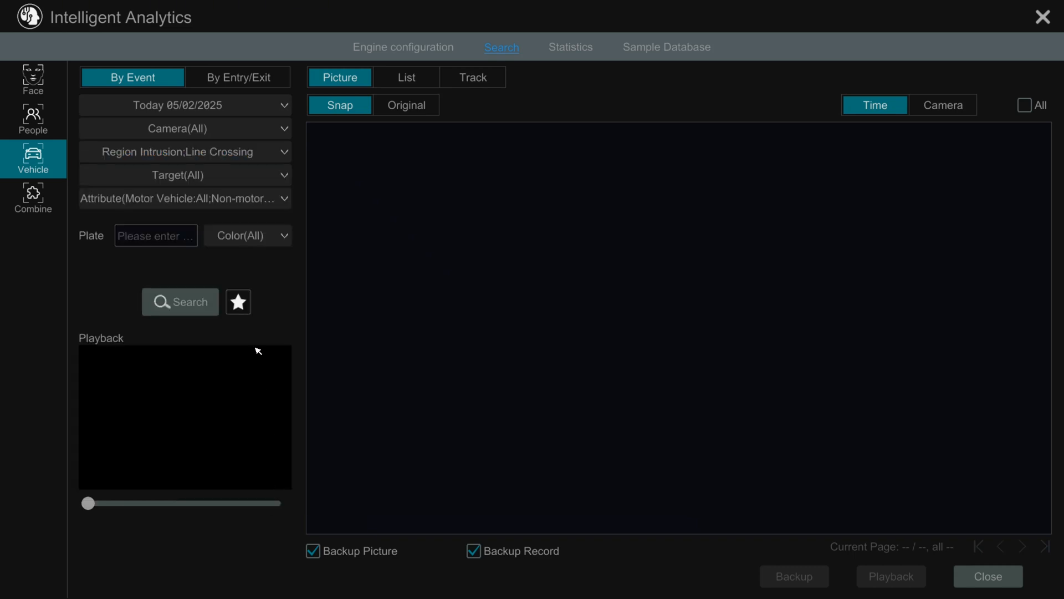
click(179, 302)
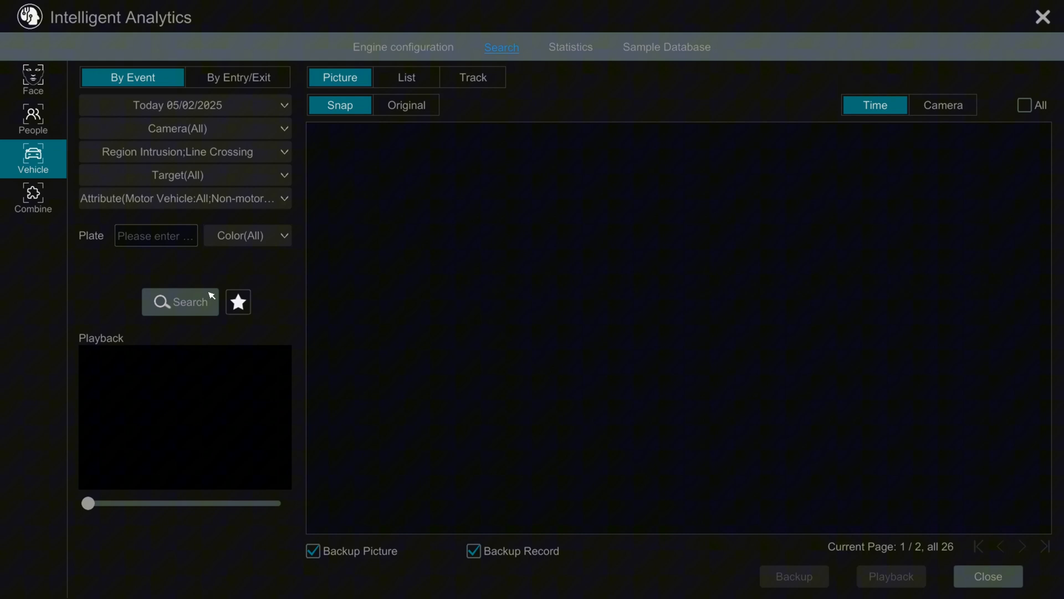
- Browse the 26 vehicle snapshots and play the 03:57:34 PM silver sedan clip
click(180, 302)
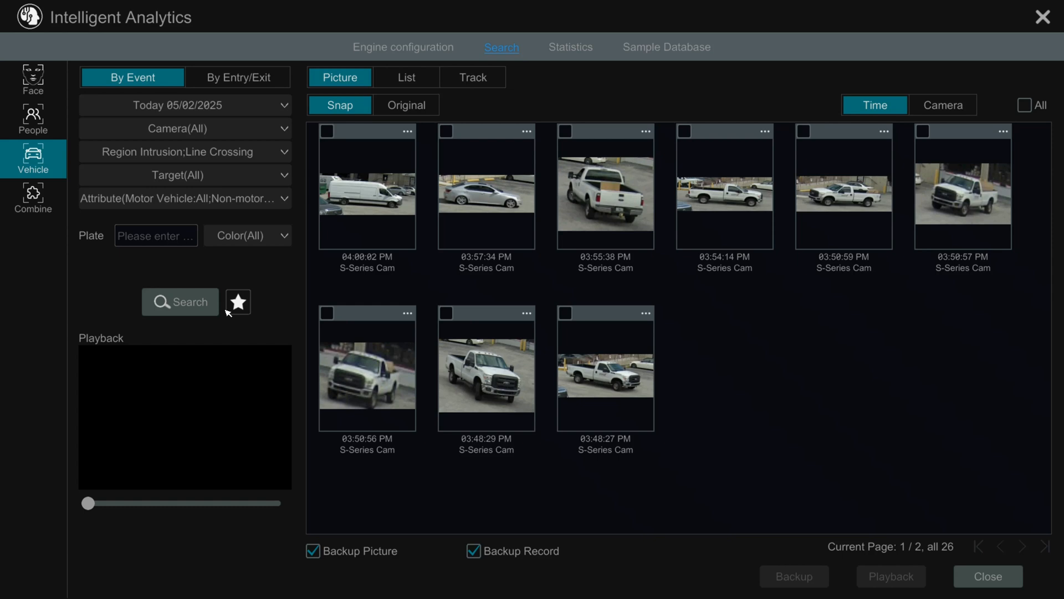
scroll(down, 3)
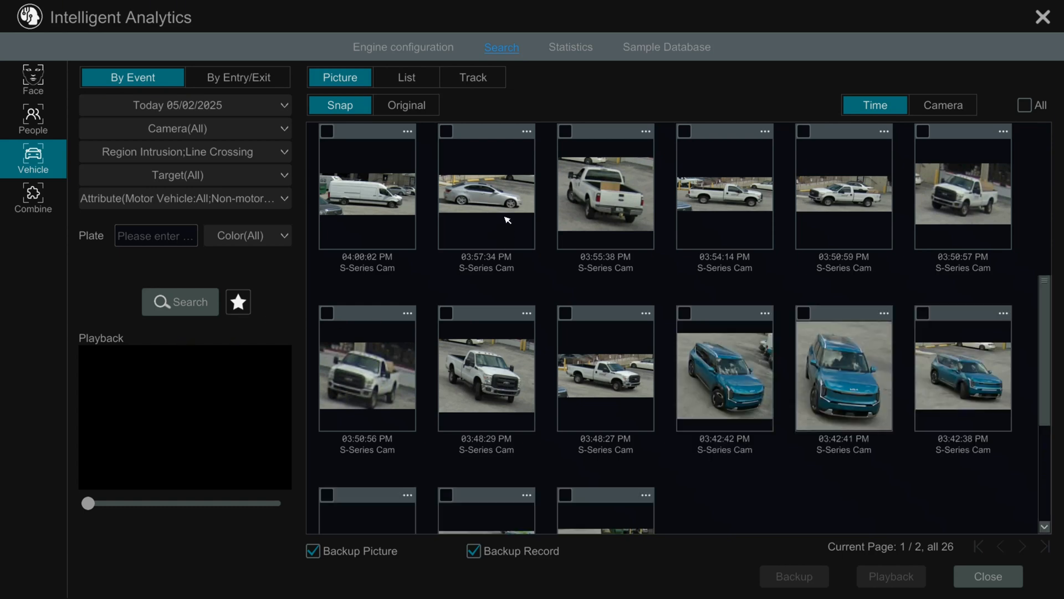
click(486, 188)
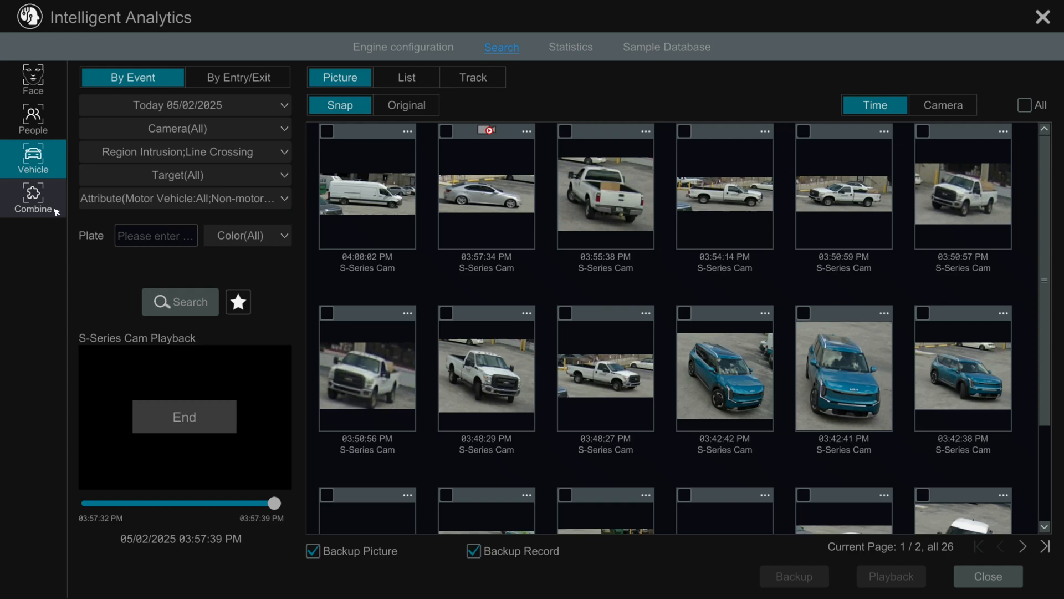
- Run a combined people and vehicle search (34 results) and go to page 2
click(33, 198)
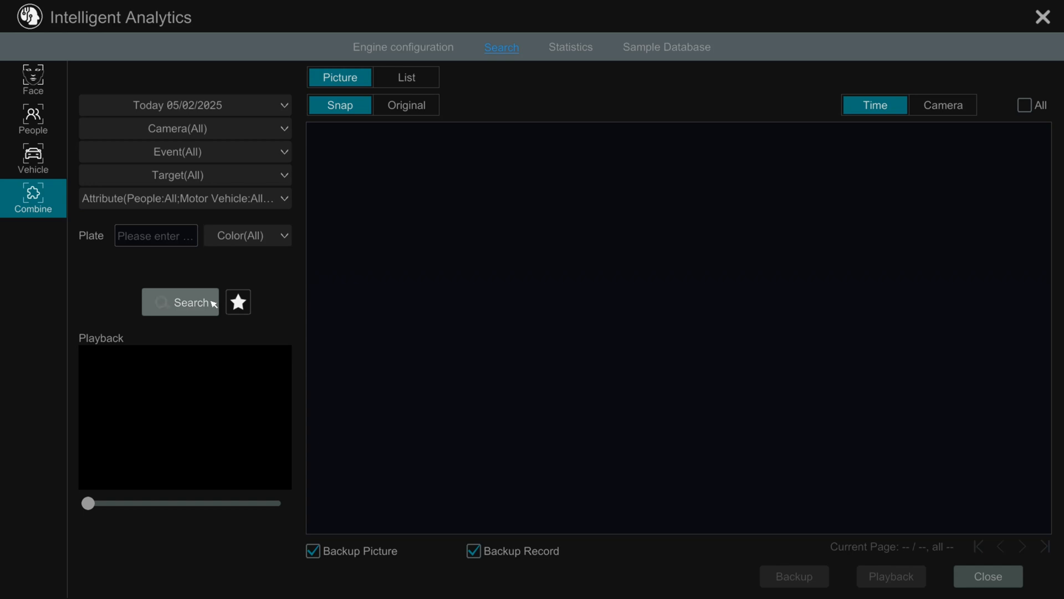
click(180, 302)
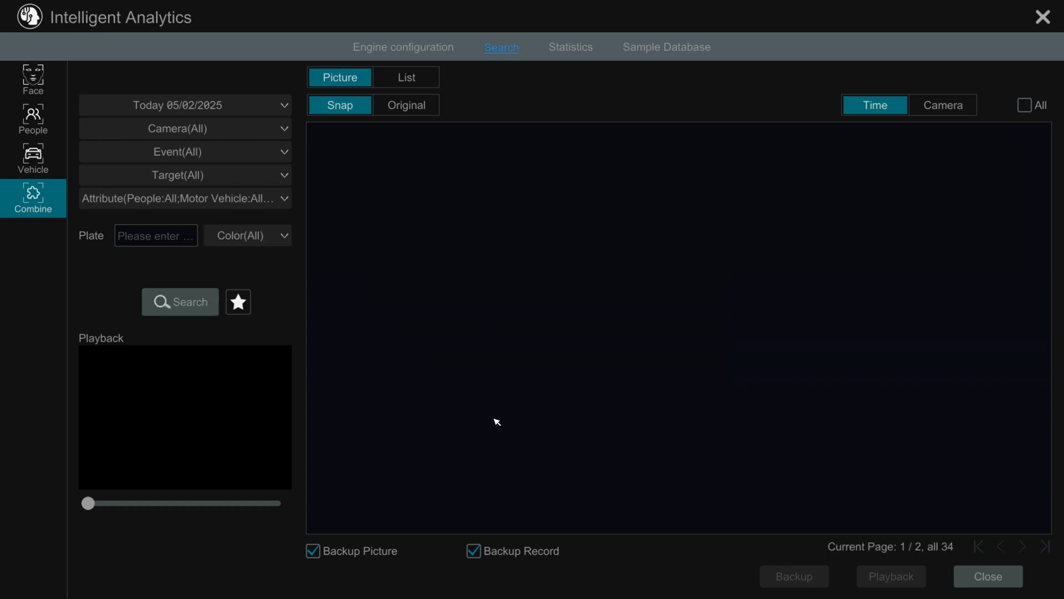
click(180, 301)
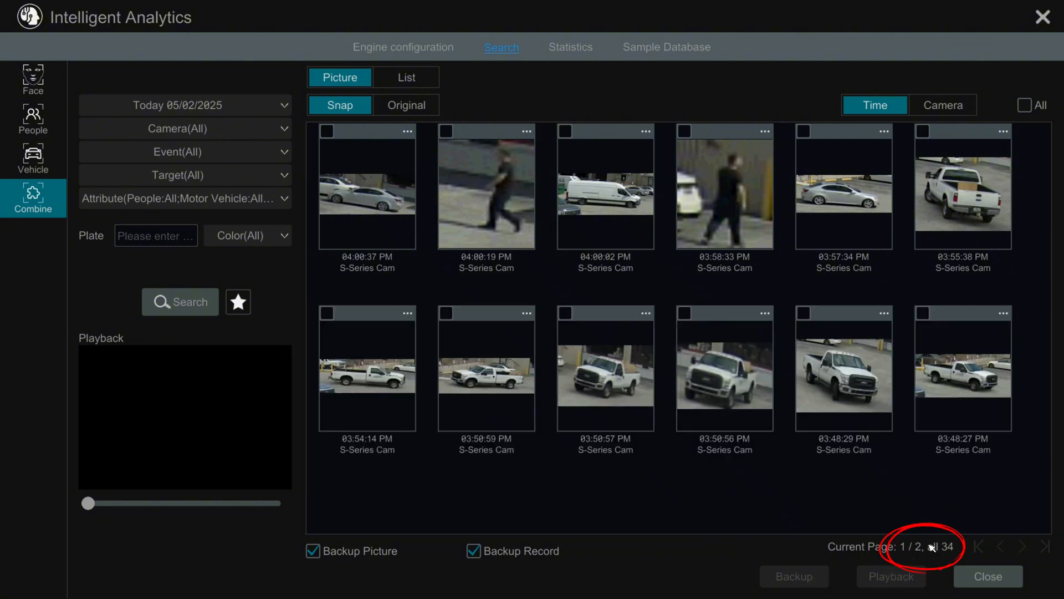
scroll(down, 3)
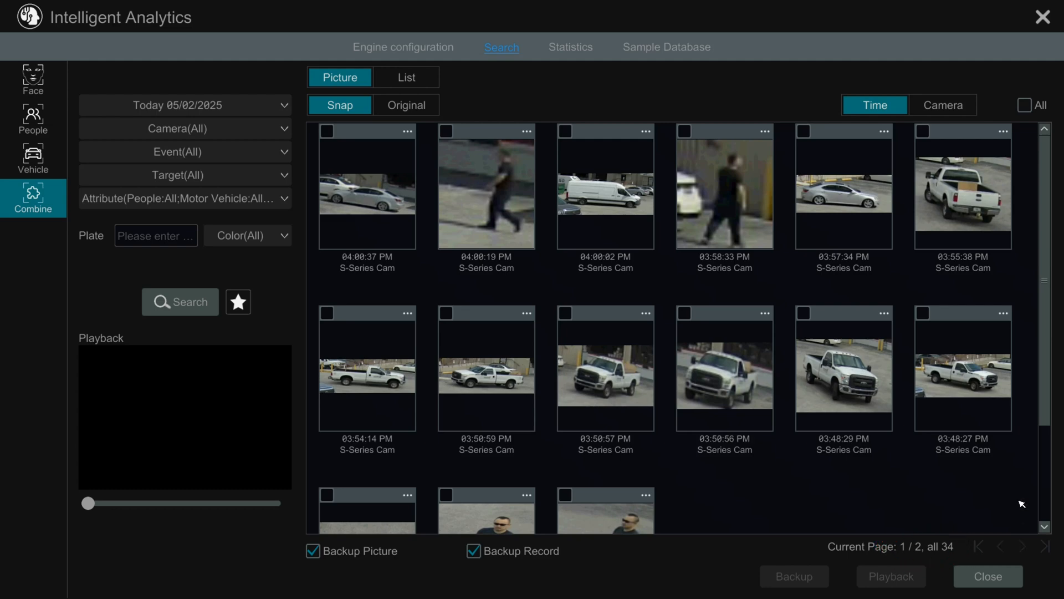
scroll(down, 3)
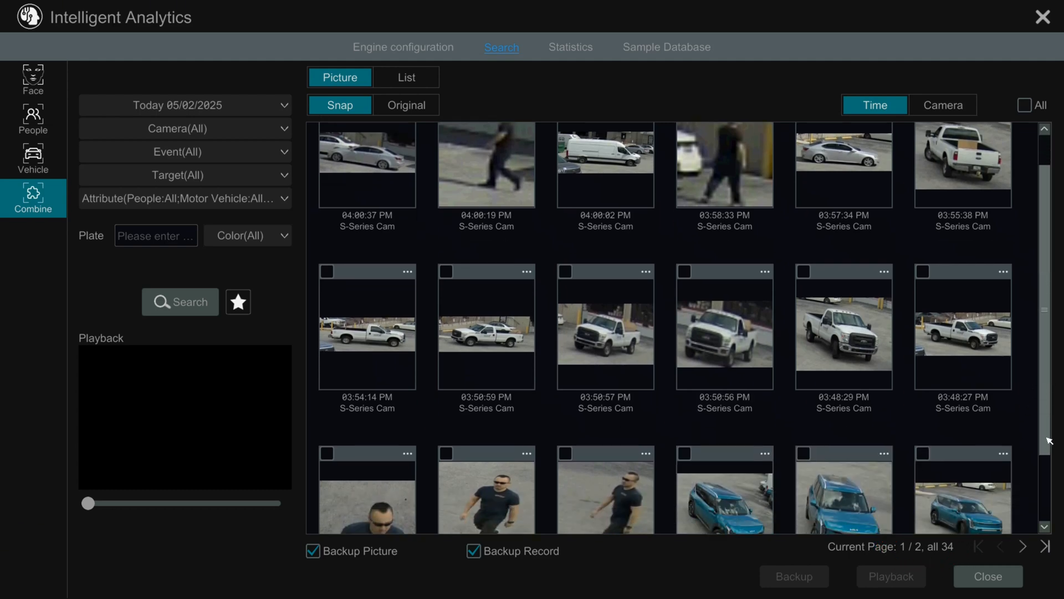
scroll(down, 3)
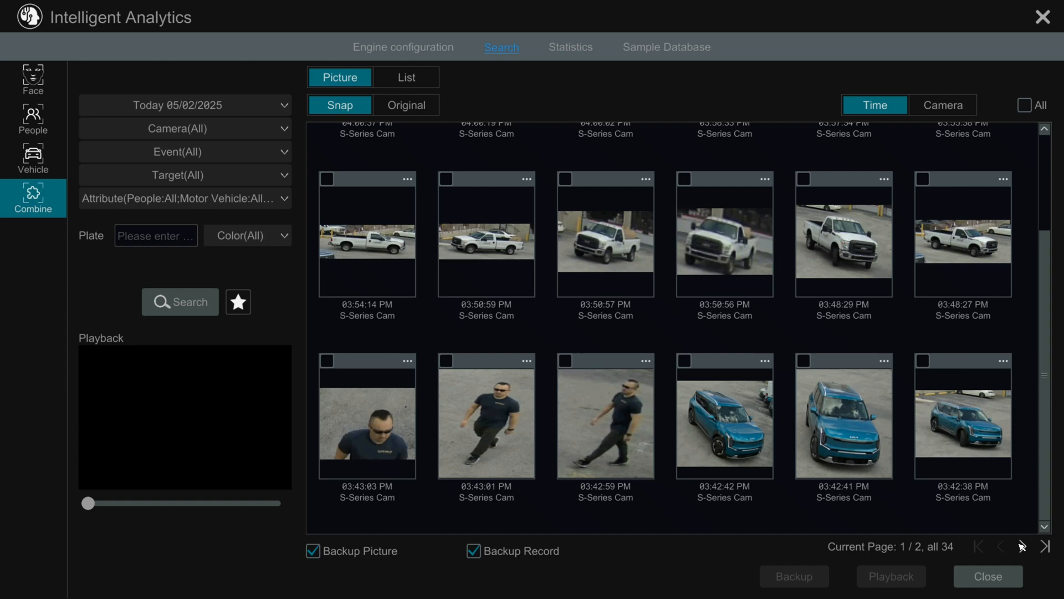
click(1022, 547)
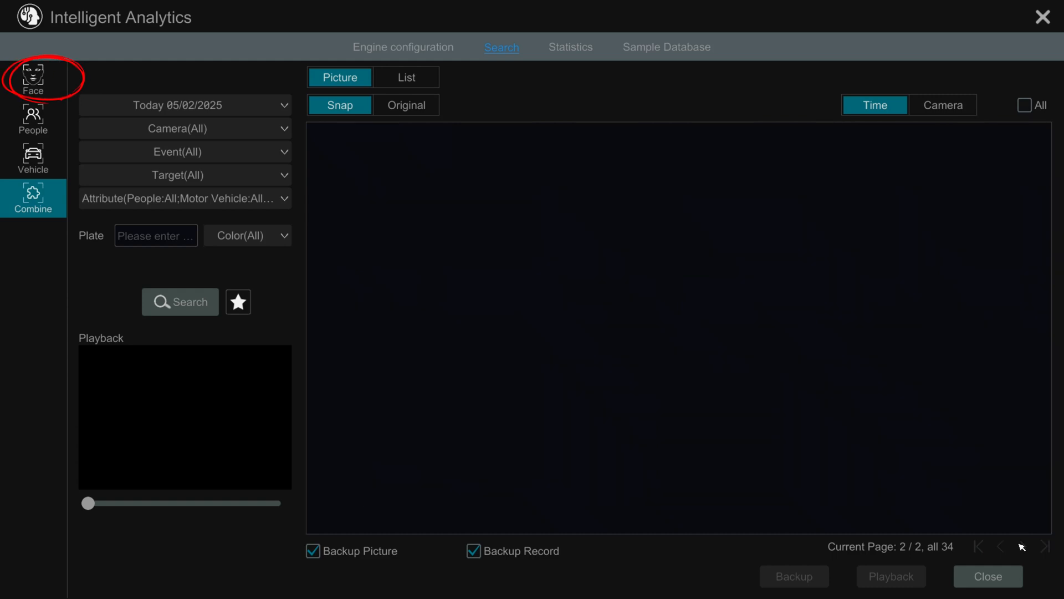
- Play back the 03:41:37 PM person snapshot on page 2
click(180, 301)
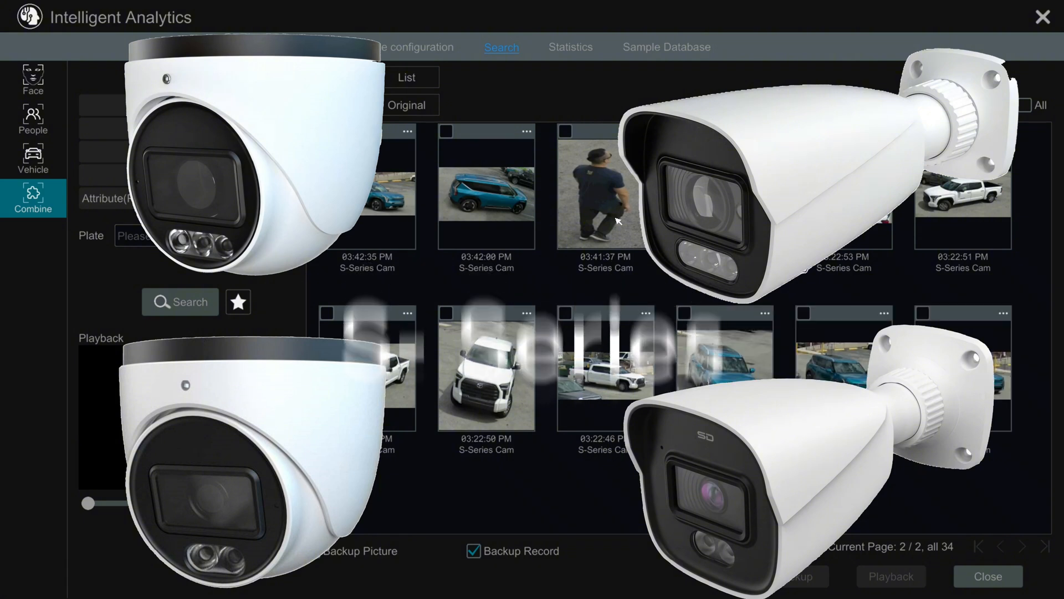
click(604, 190)
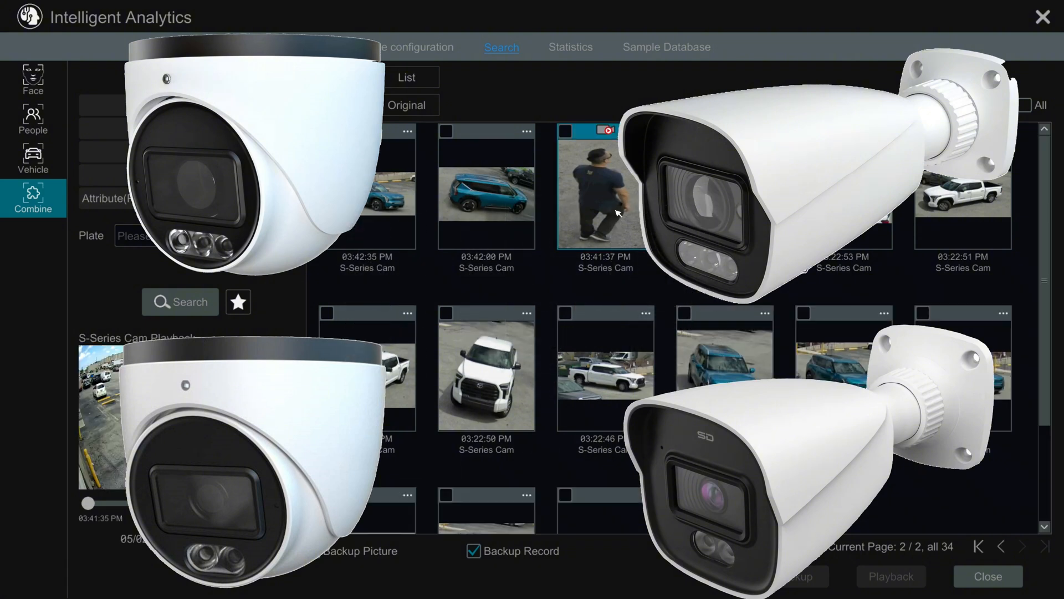